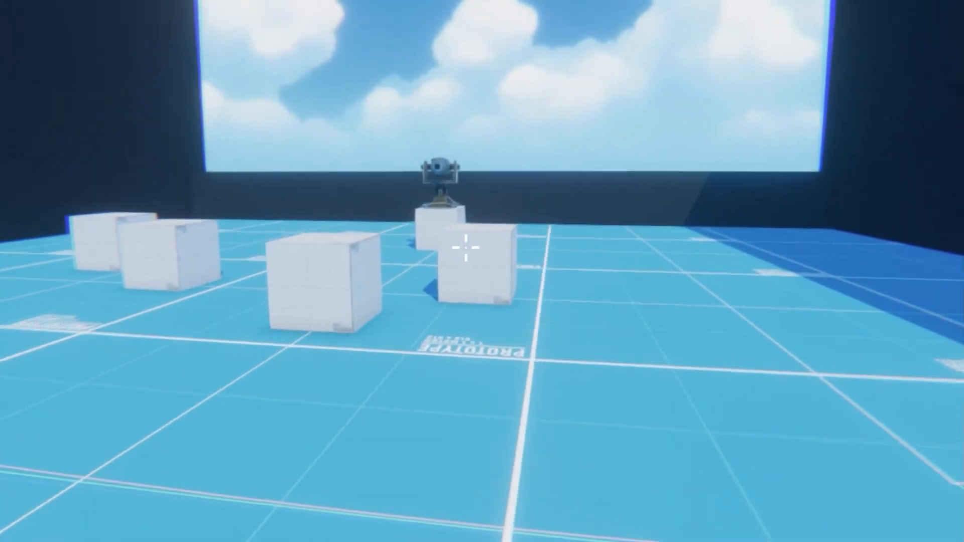
pyautogui.moveTo(468, 252)
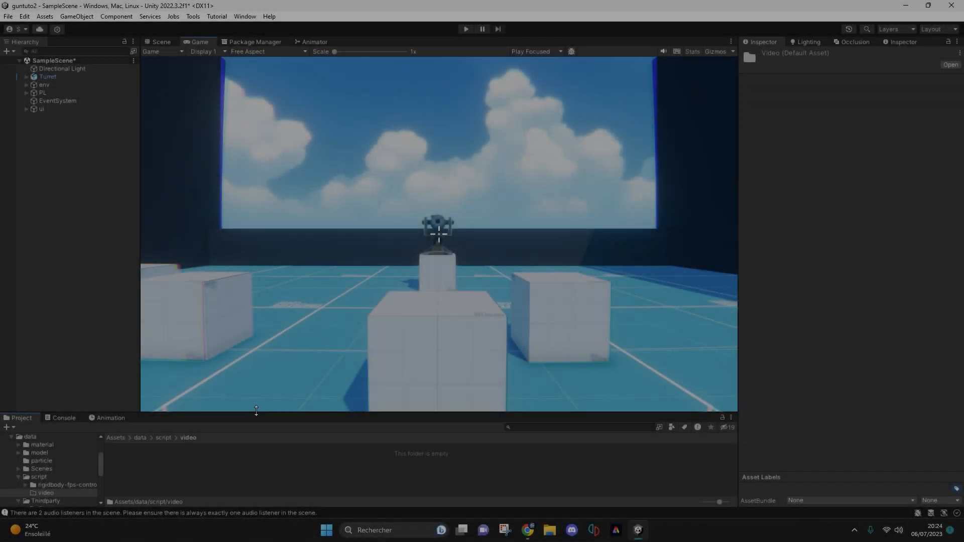
# - Create a C# script named faceTarget in the video folder and open it in Visual Studio
pyautogui.rightClick(422, 458)
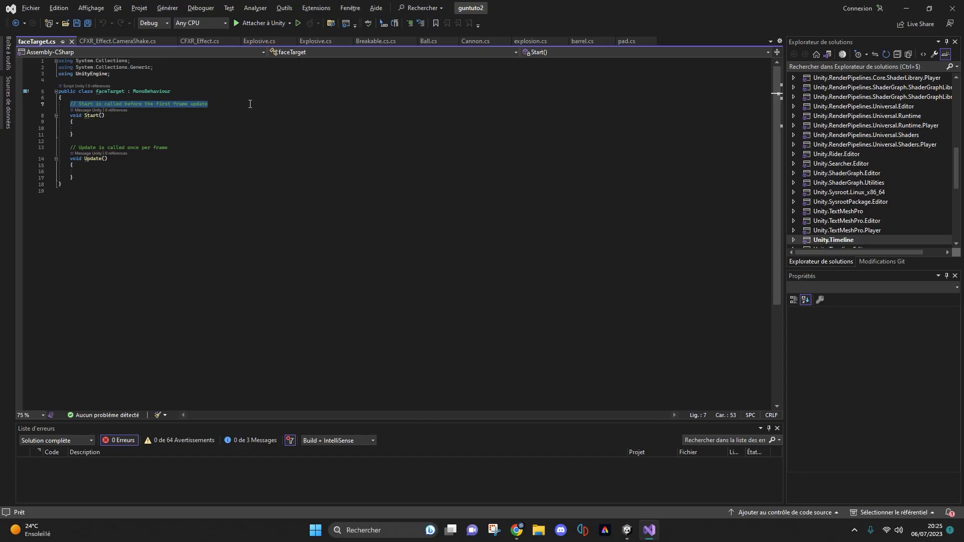
# - Declare 'public float speed;' and 'public GameObject target;' fields above Start() in faceTarget
pyautogui.write('public float speed;')
pyautogui.write('public GameObject target;')
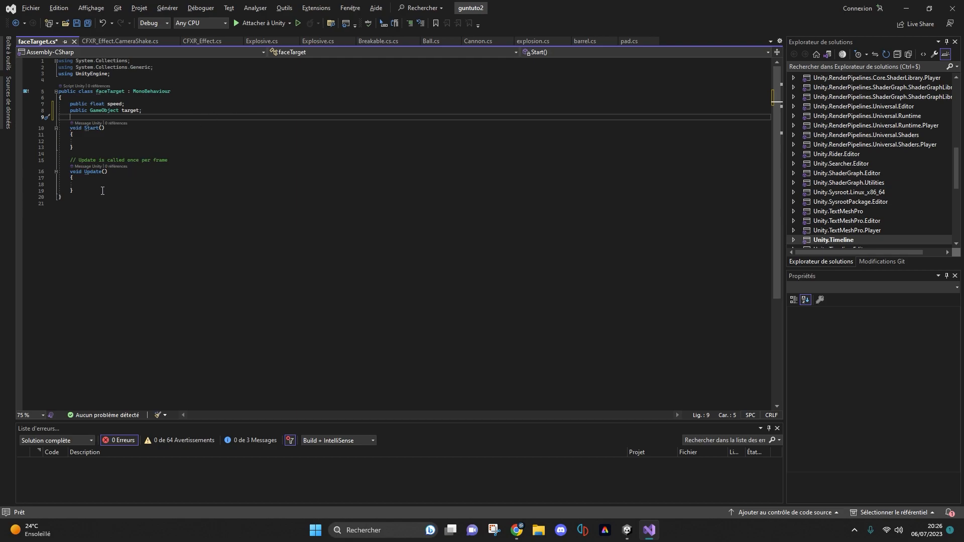
pyautogui.write('void FaceTarget(')
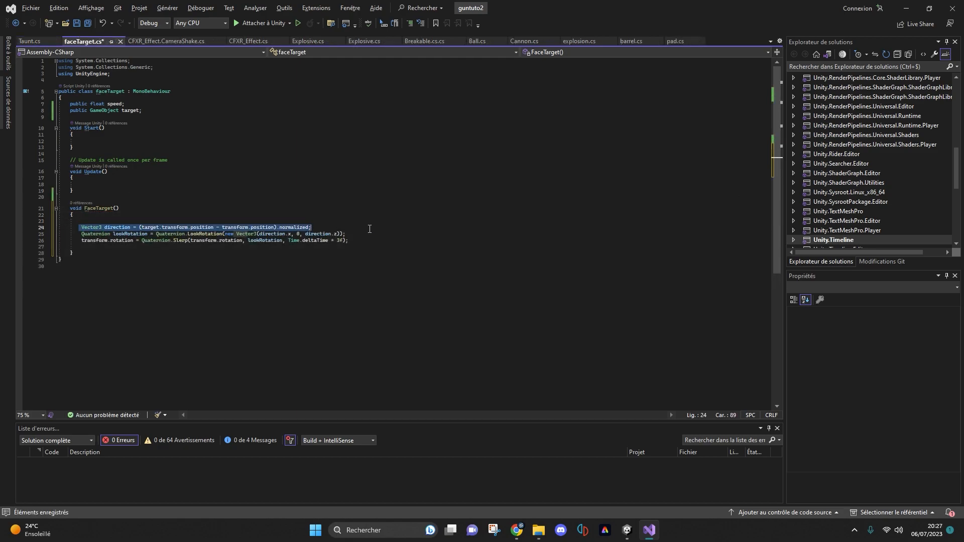
pyautogui.moveTo(307, 234)
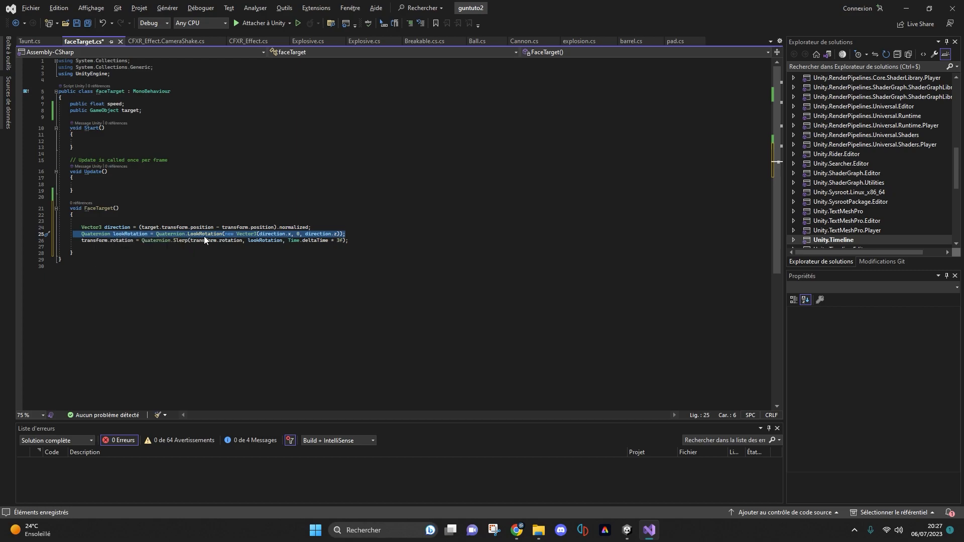
# - Change new Vector3(direction.x, 0, direction.z) to use direction.y instead of 0
pyautogui.click(347, 241)
pyautogui.write('direction.y')
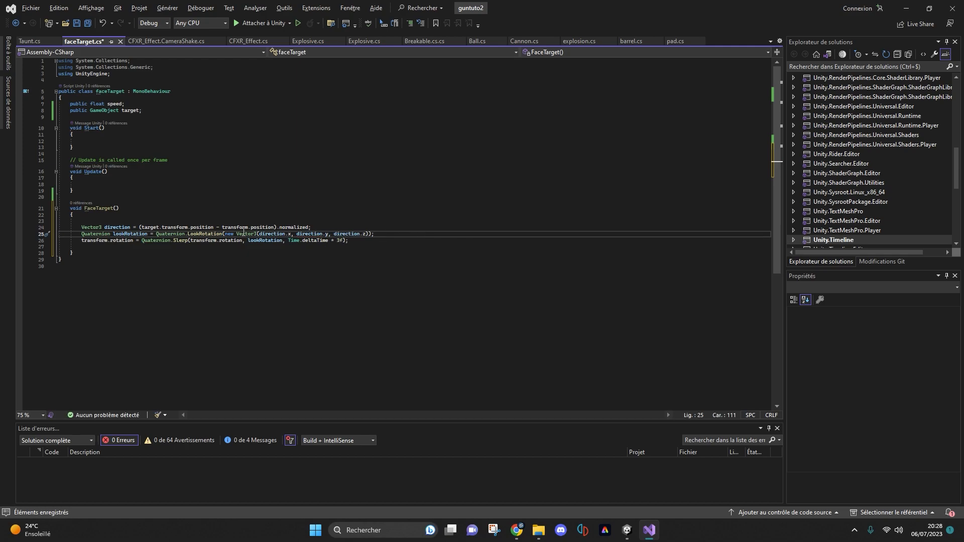
pyautogui.click(414, 240)
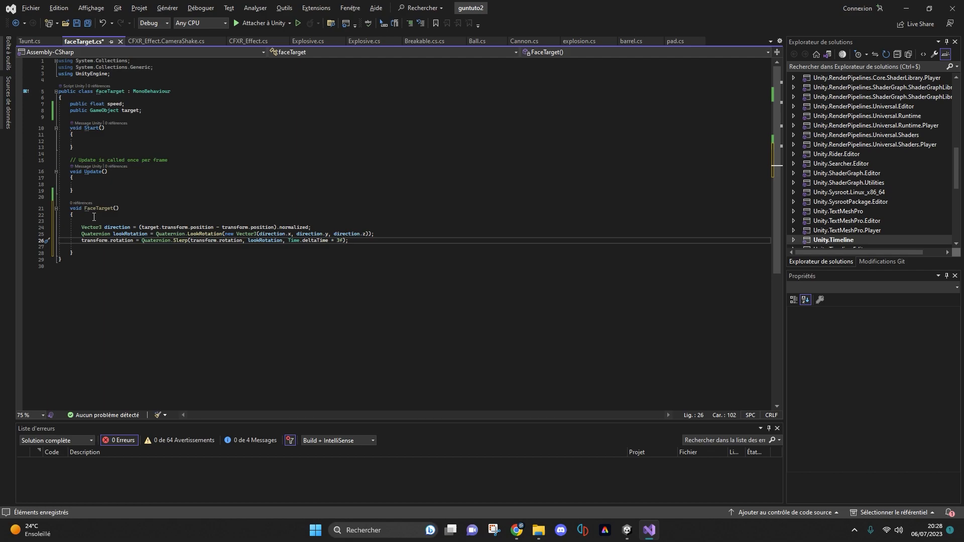
# - Add a FaceTarget(); call inside Update() using IntelliSense autocomplete
pyautogui.write('FaceTarget(')
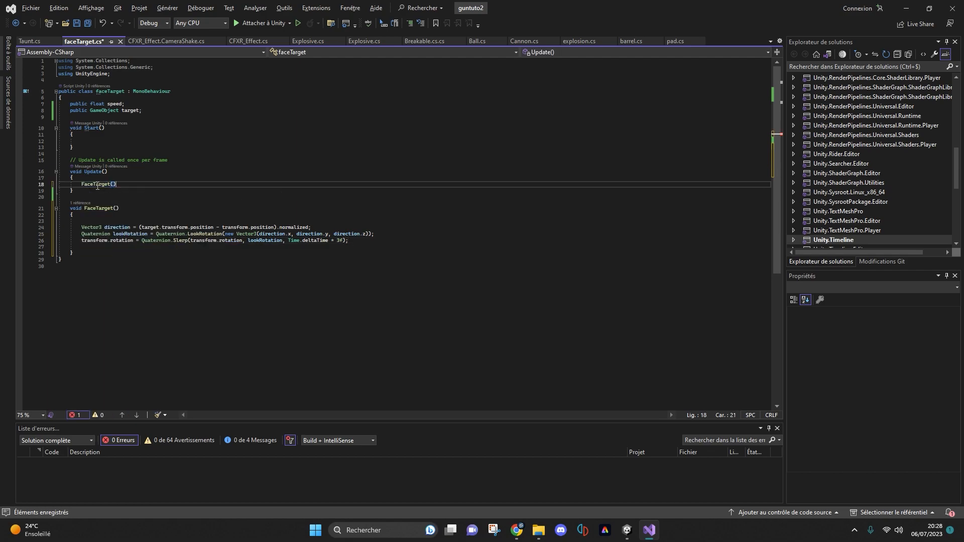
pyautogui.write(';')
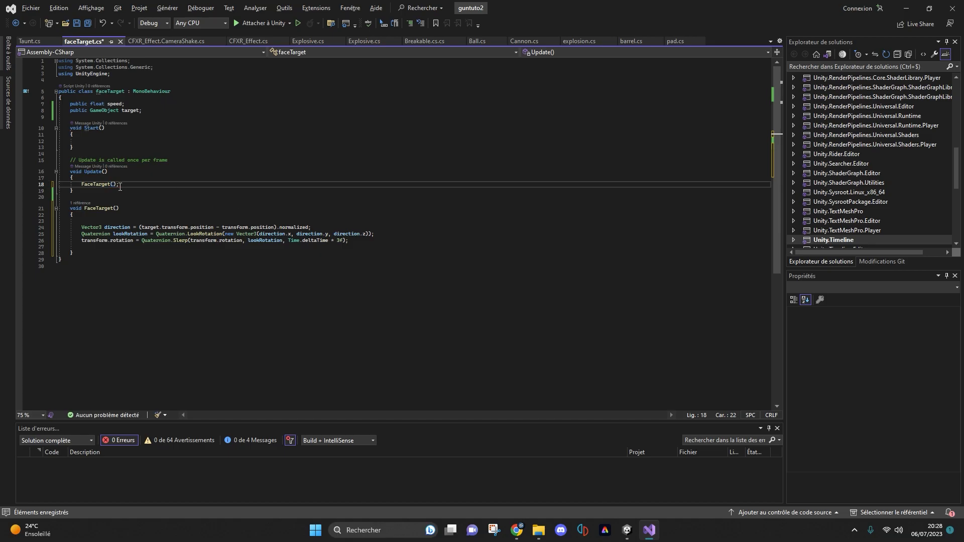
pyautogui.click(615, 529)
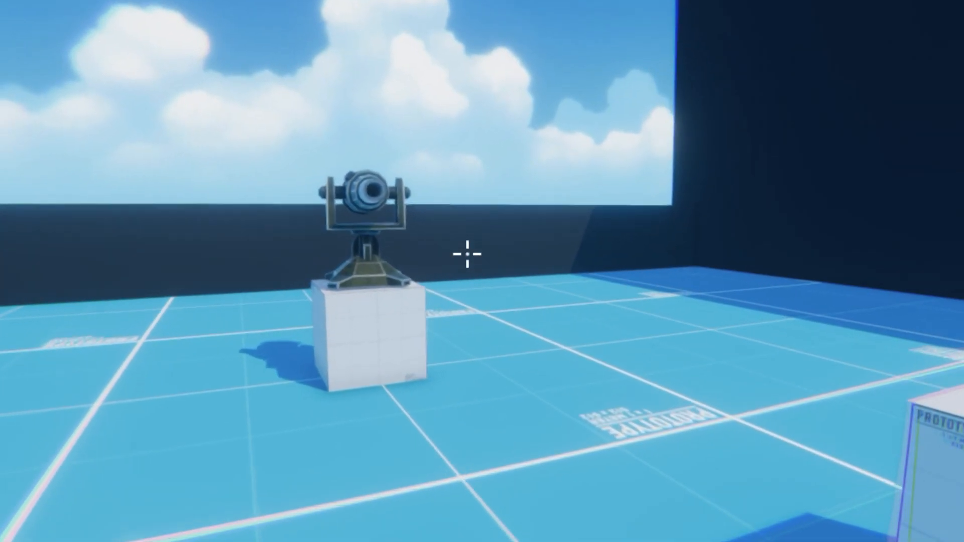
pyautogui.moveTo(468, 252)
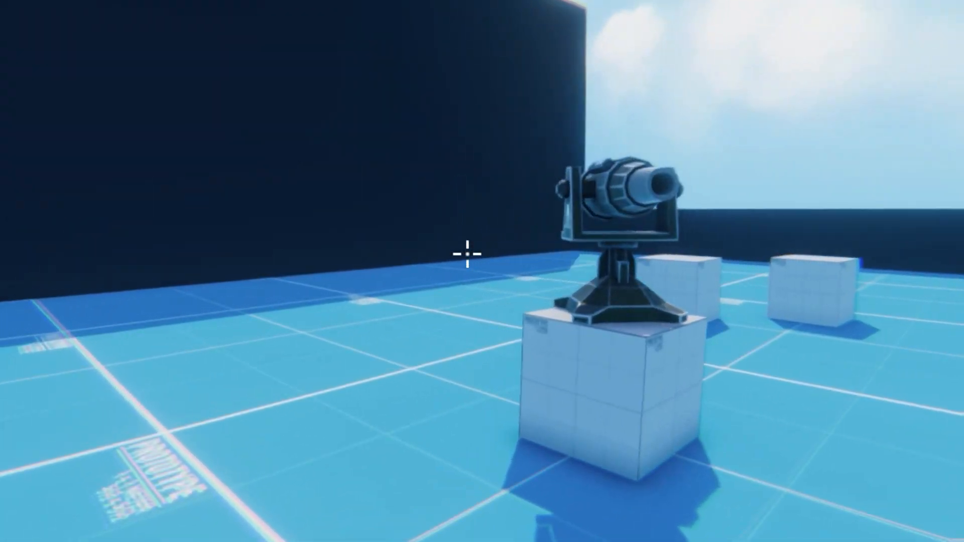
pyautogui.moveTo(472, 255)
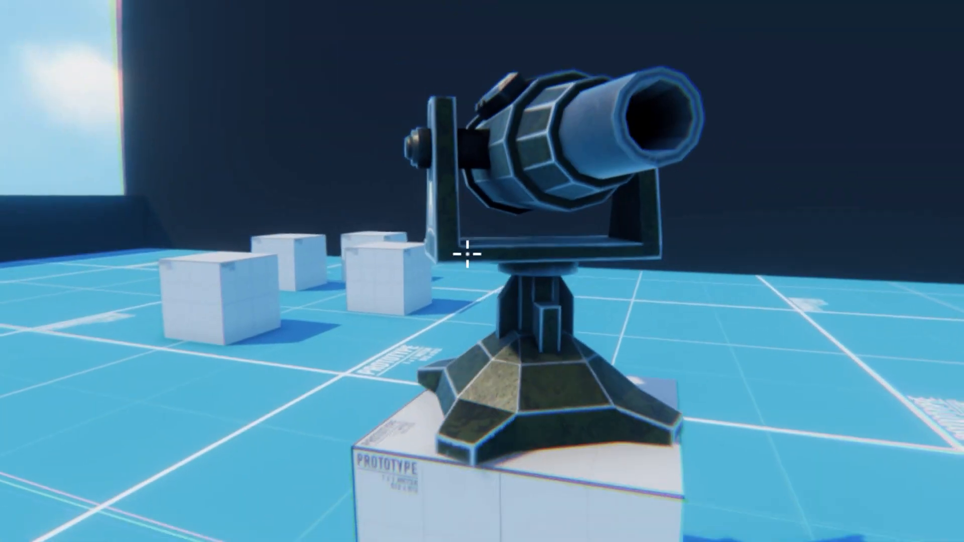
pyautogui.moveTo(482, 254)
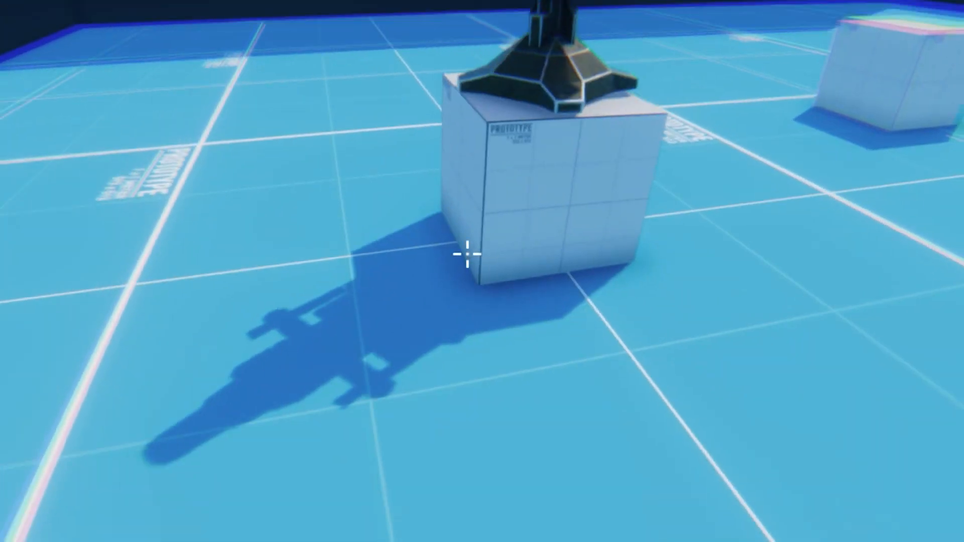
pyautogui.moveTo(483, 255)
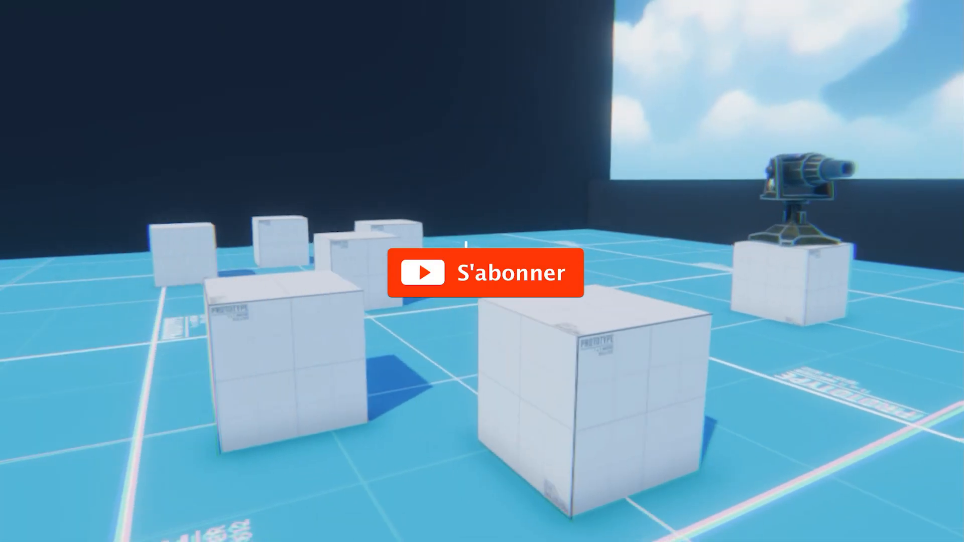
# - Play the scene in Unity and move around to check the turret tracks the player
pyautogui.click(485, 272)
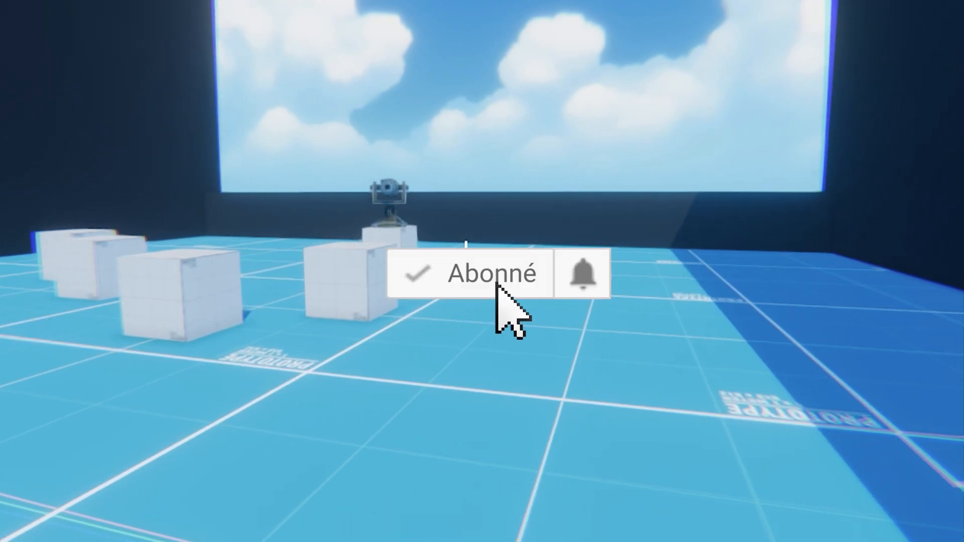